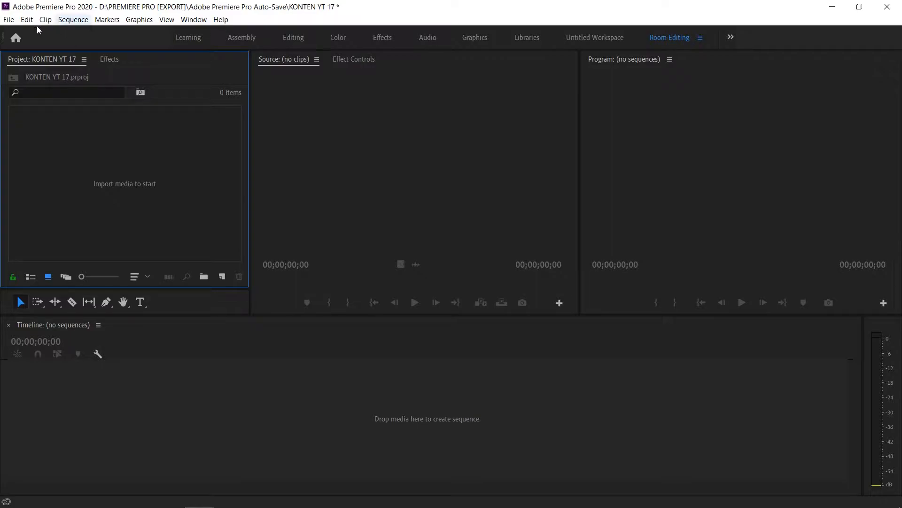
Step: Import VID_20201122_092524.mp4 and scrub the preview to where the red-hooded person appears
left_click(8, 19)
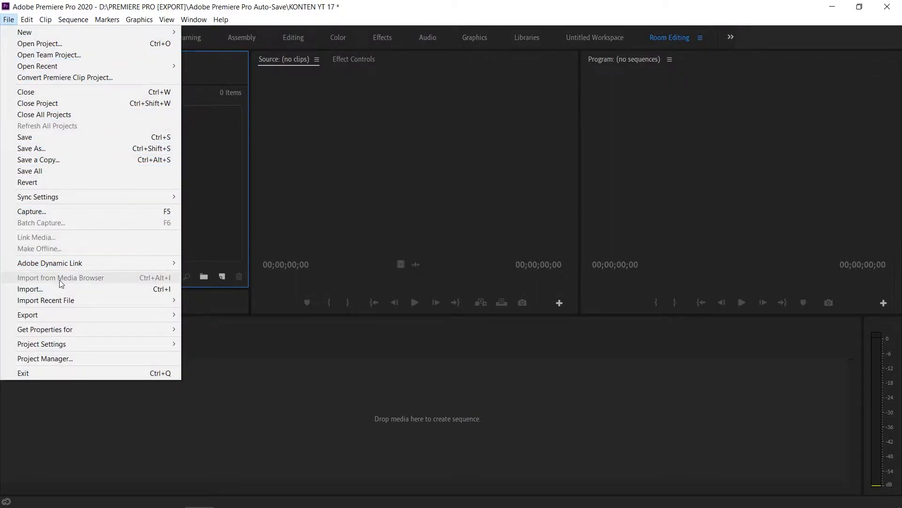
mouse_move(52, 292)
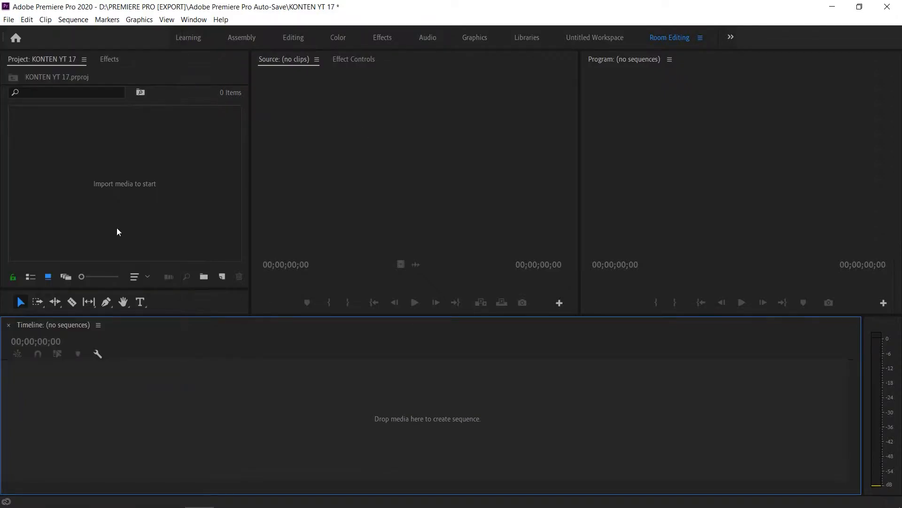
mouse_move(111, 182)
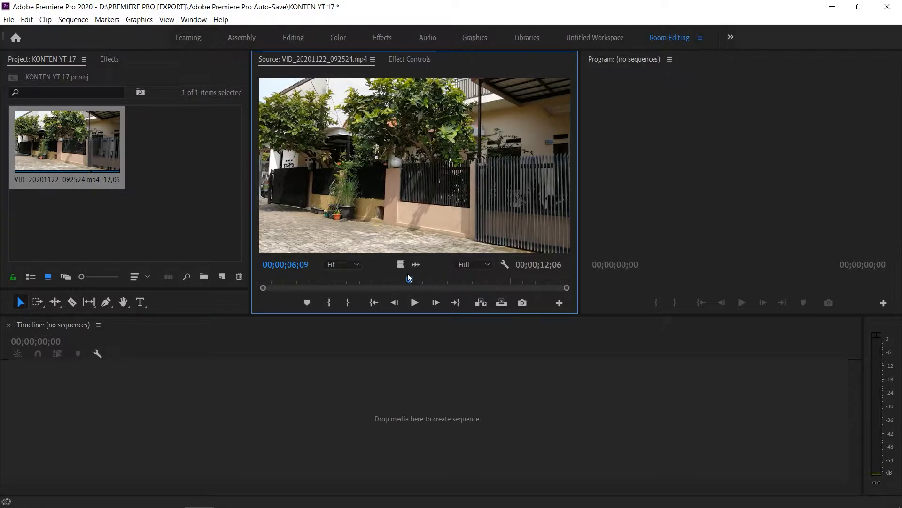
left_click_drag(408, 288, 355, 287)
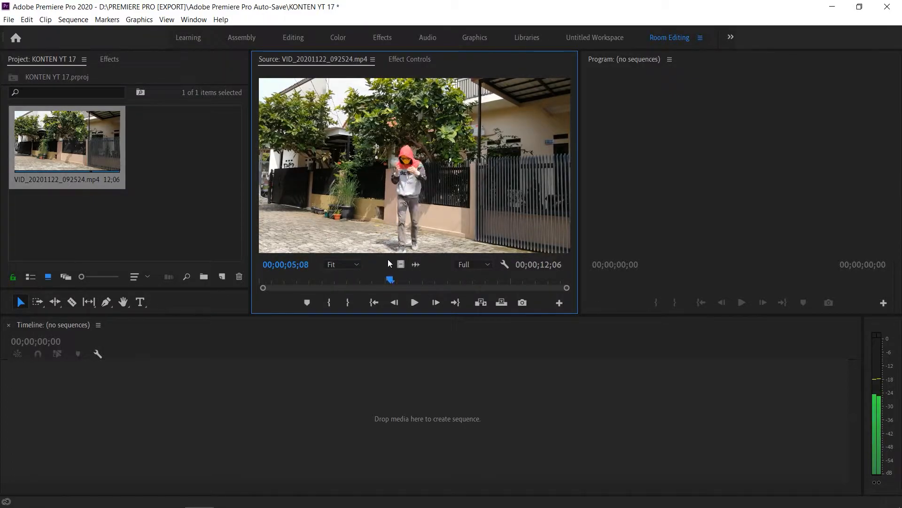
left_click_drag(390, 279, 286, 279)
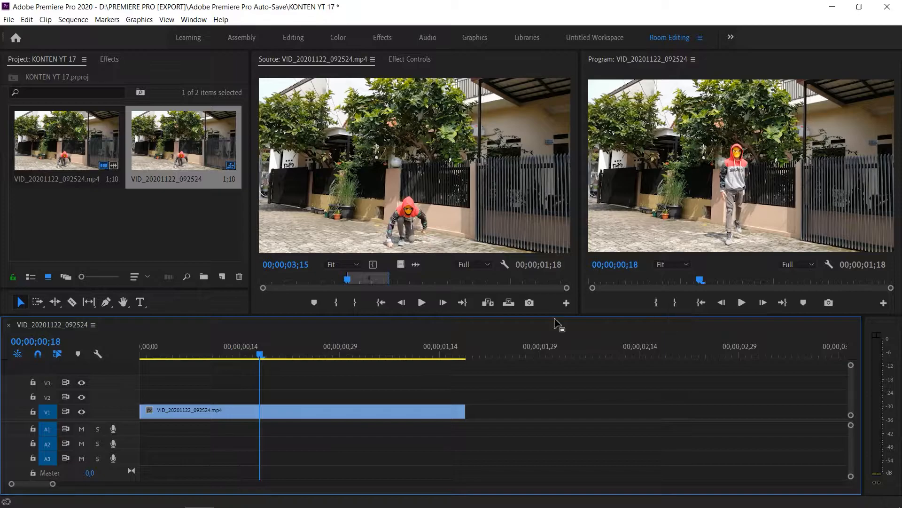
Step: Cut the clip with the Razor at 0;18 and 0;29
left_click(71, 302)
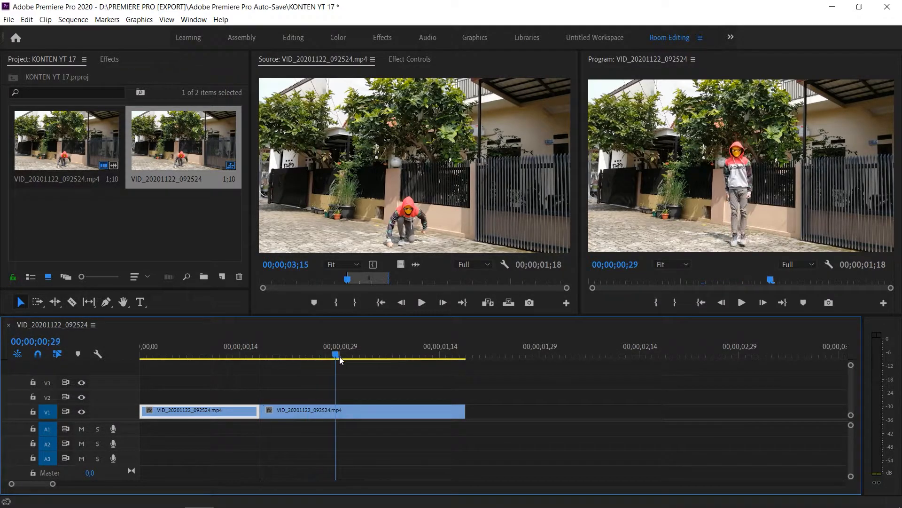
left_click(71, 302)
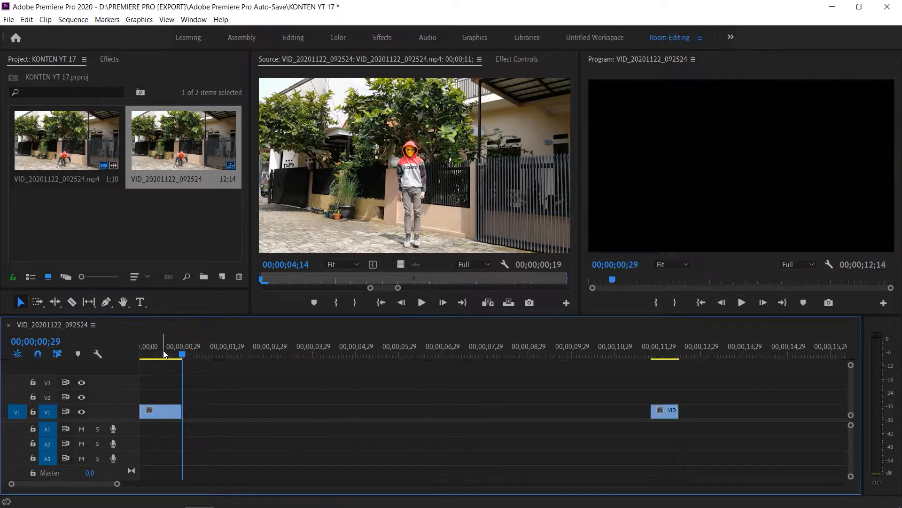
Step: Set the middle piece to 20% speed with Optical Flow time interpolation
left_click(175, 411)
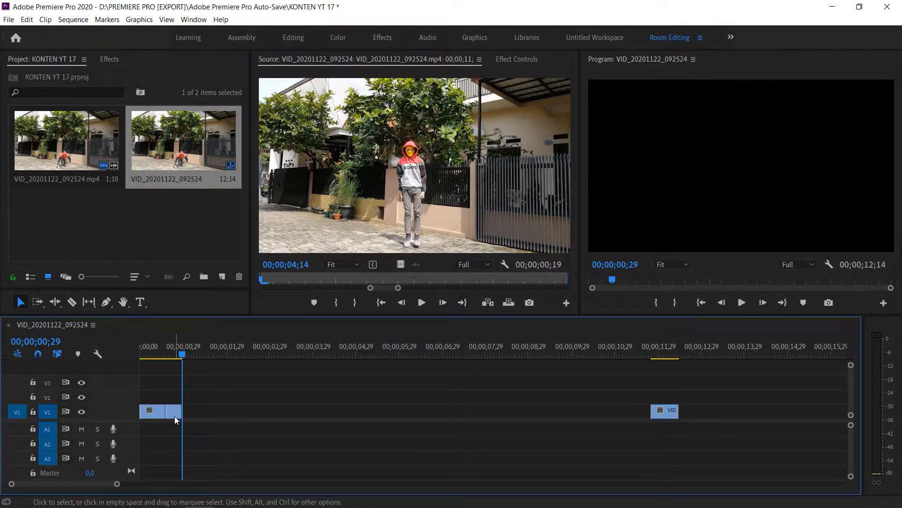
right_click(163, 411)
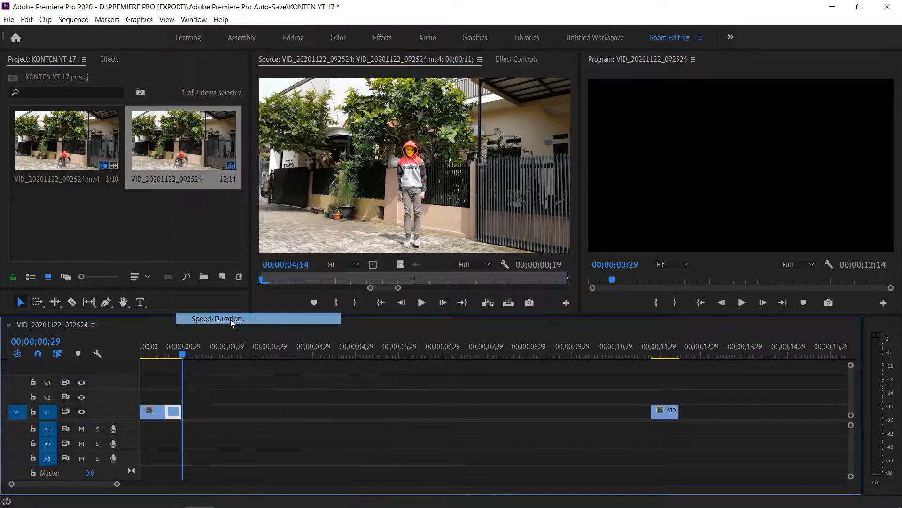
left_click(217, 318)
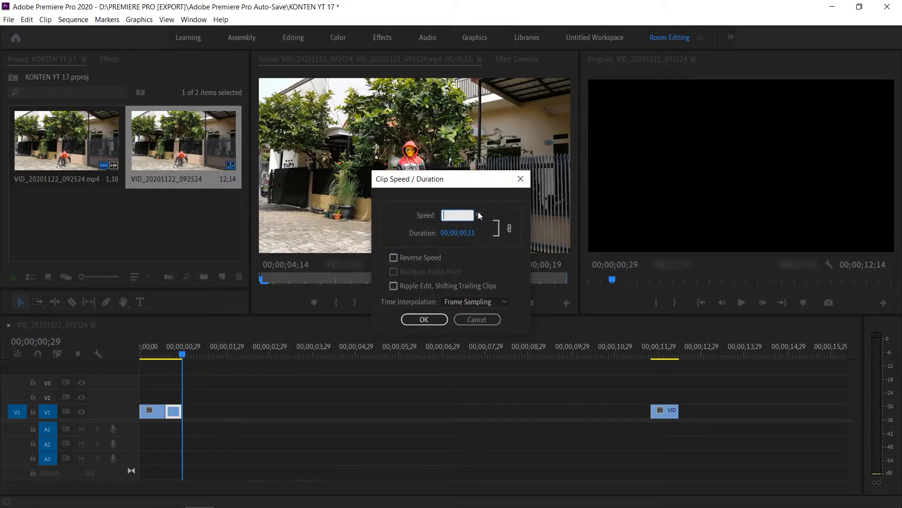
type("20")
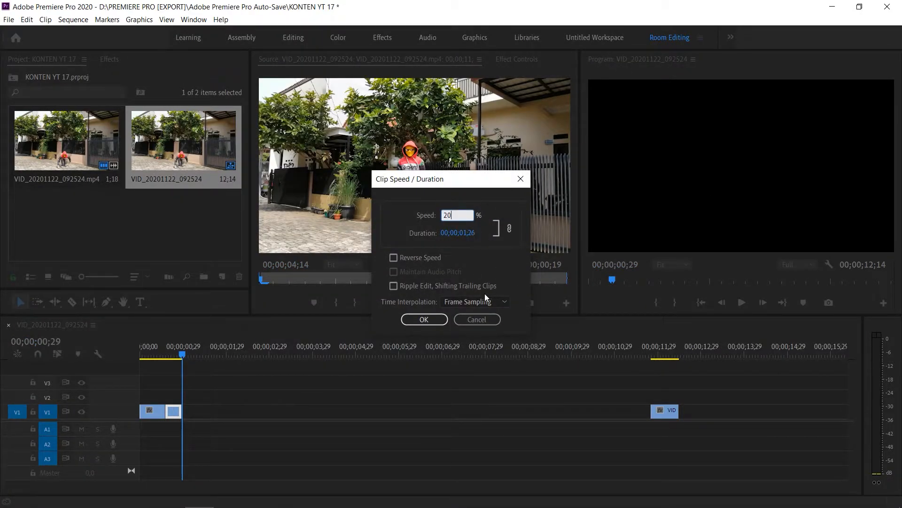
left_click(476, 301)
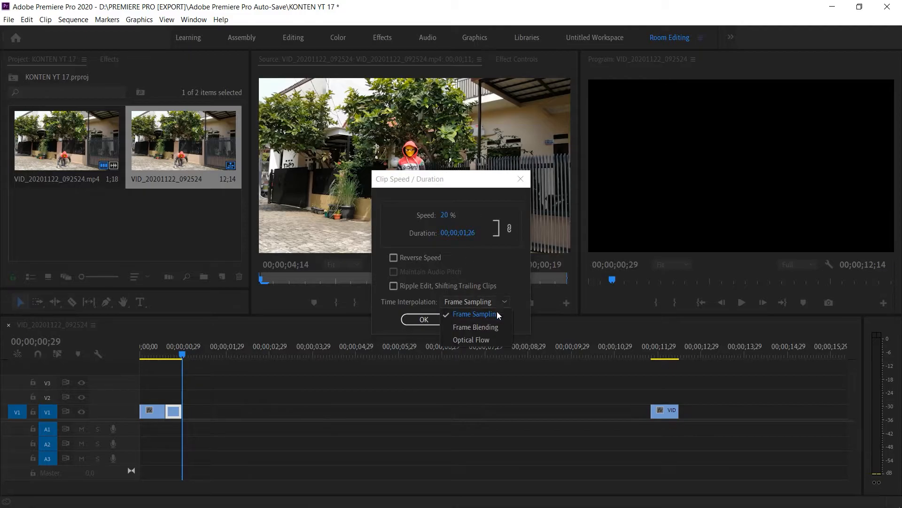
left_click(423, 318)
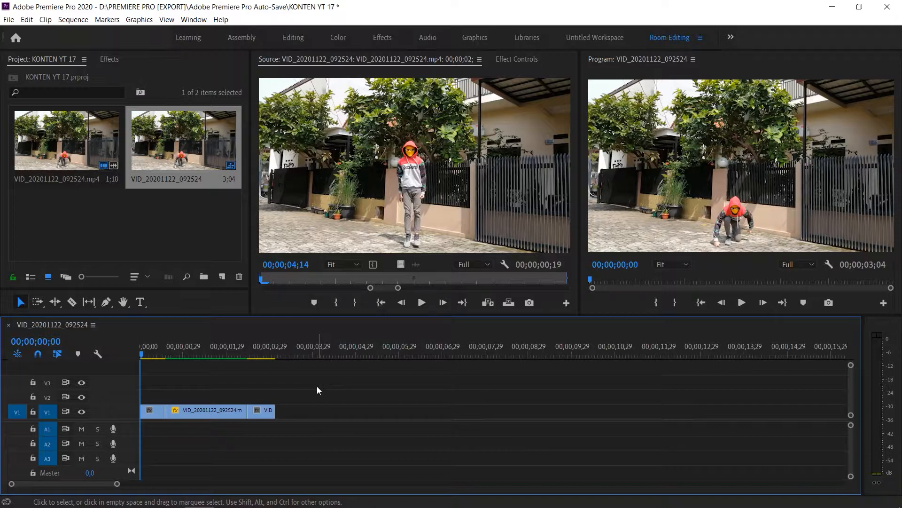
Step: Play back the 3;04 sequence, returning the playhead to the slowed middle section
left_click(275, 346)
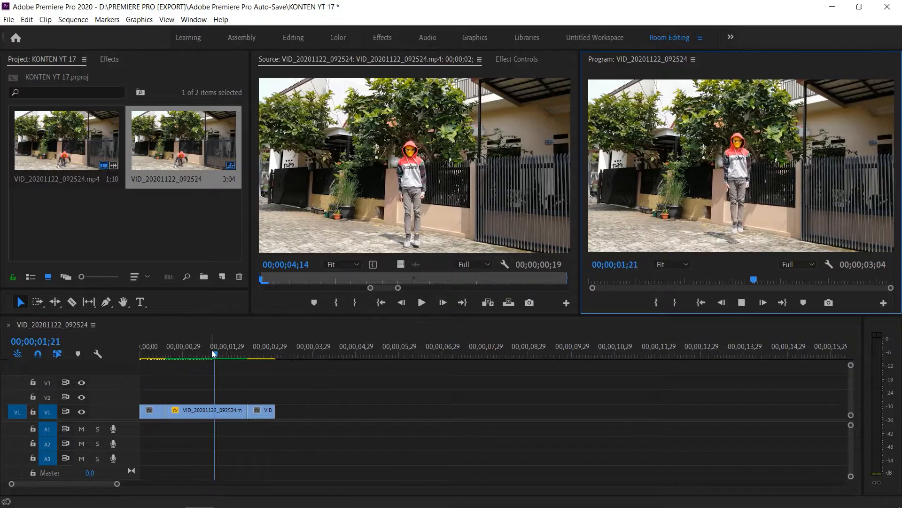
left_click(169, 345)
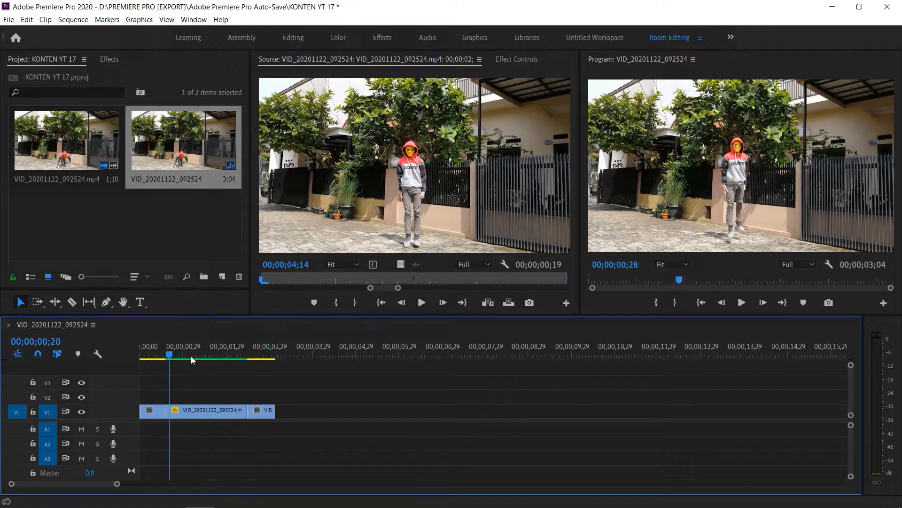
left_click(205, 353)
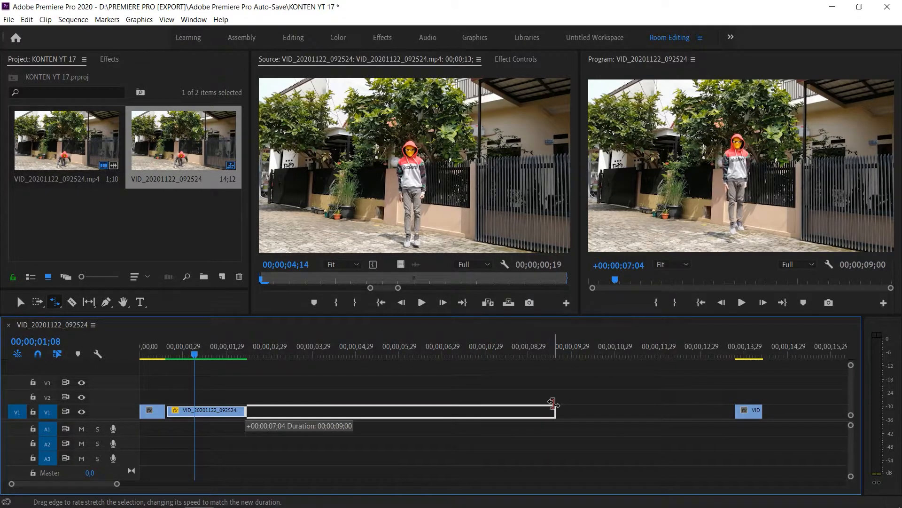
Step: Rate-stretch the middle piece to about nine seconds, giving 3.94% speed
left_click_drag(555, 403, 242, 410)
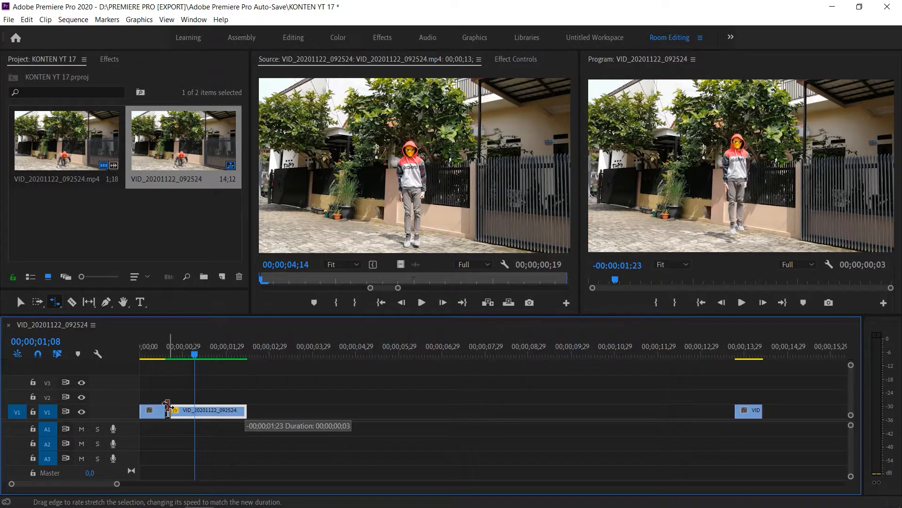
left_click_drag(248, 410, 580, 410)
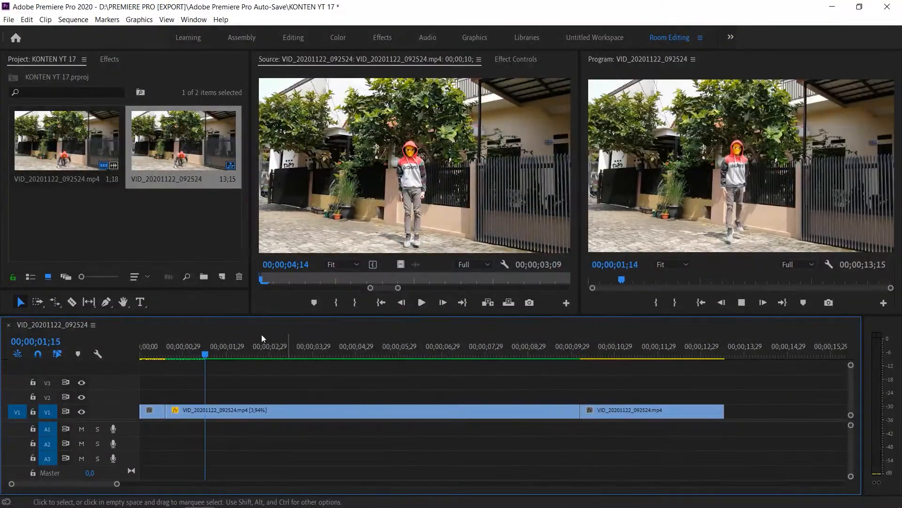
Step: Jump playback to about 8 seconds into the slow-motion middle section
left_click(510, 355)
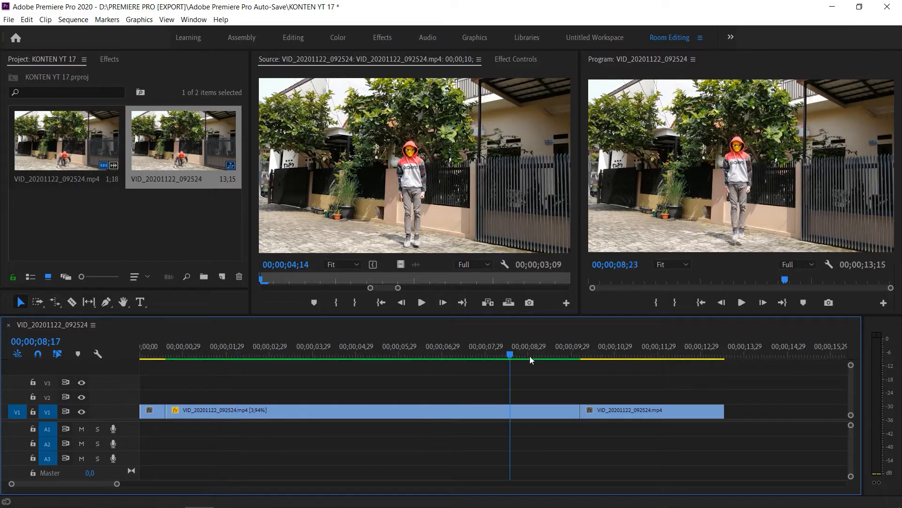